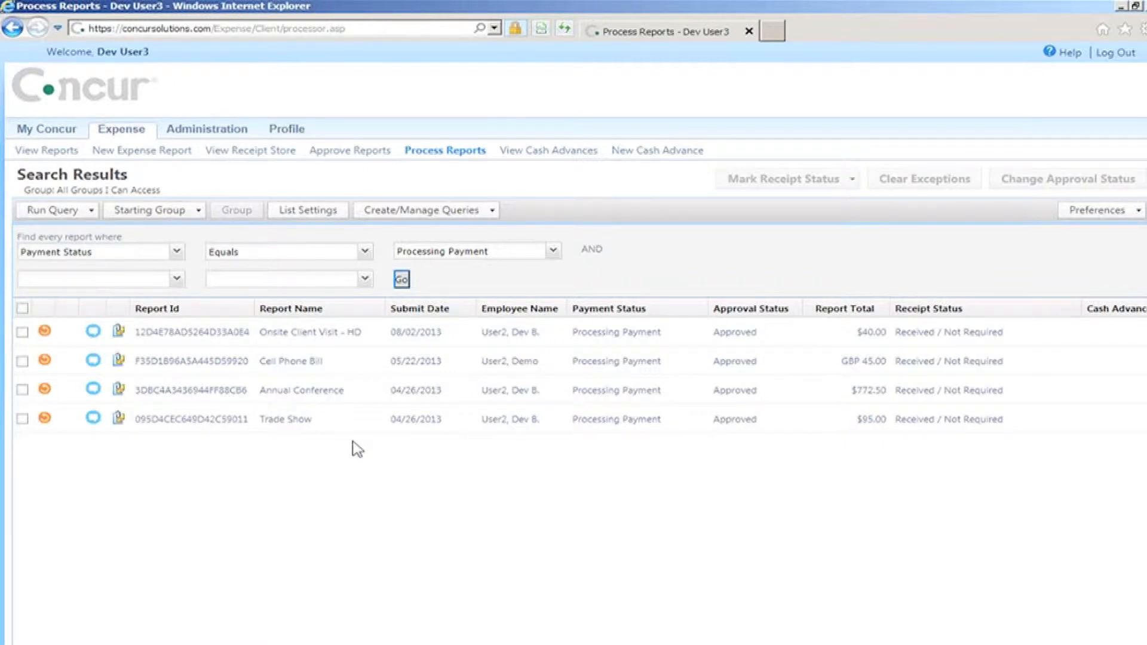
- Switch from Concur's Processing Payment report list to Dynamics GP's Financial area
click(300, 391)
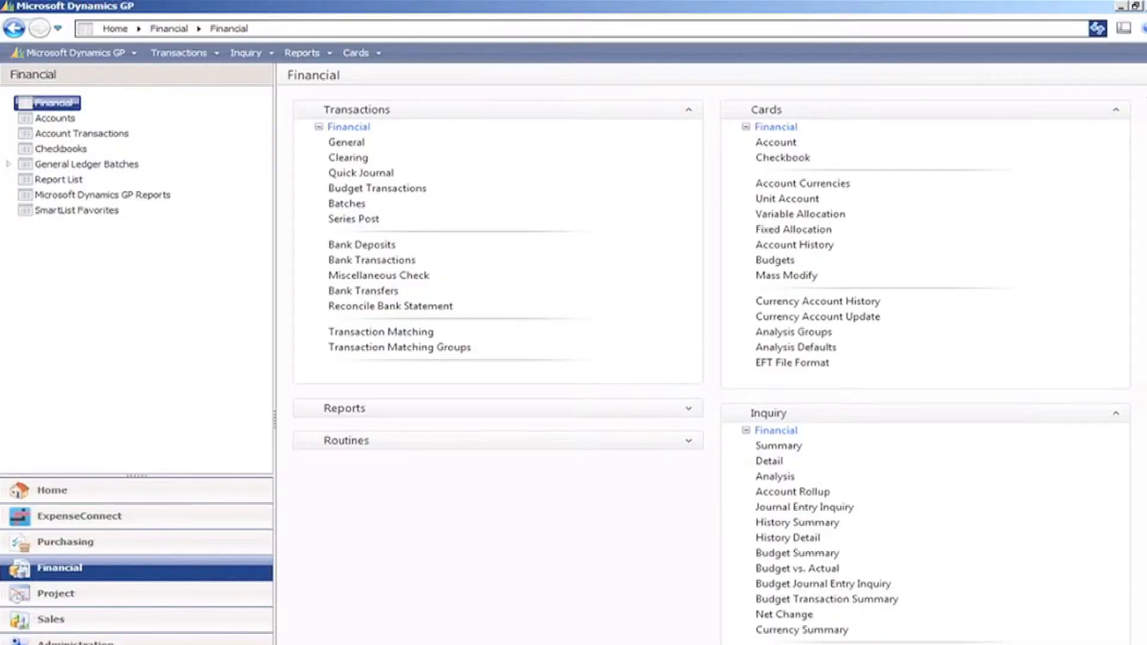
mouse_move(234, 525)
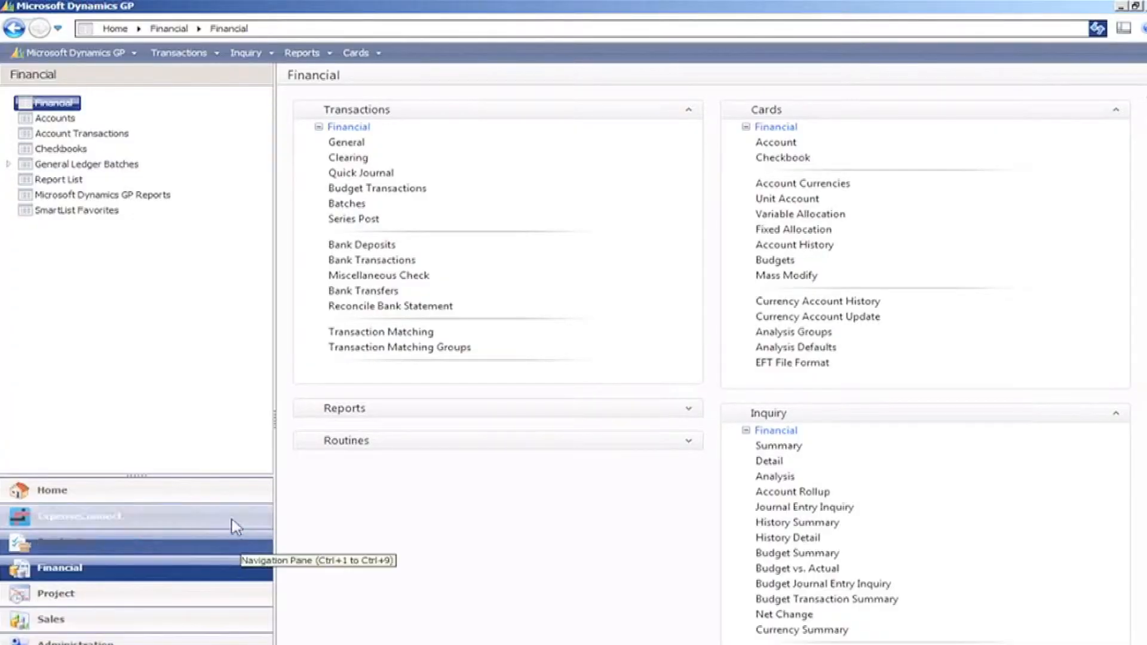
- Open ExpenseConnect Field Mappings to see General Ledger GP-to-Concur field pairings
click(79, 515)
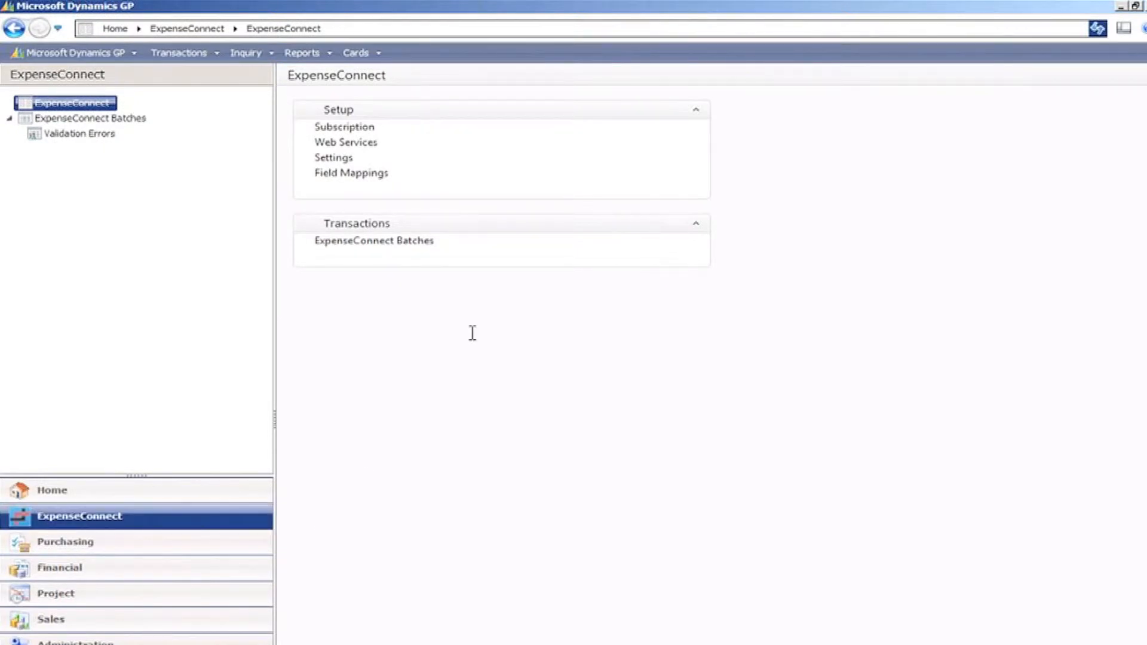
click(351, 173)
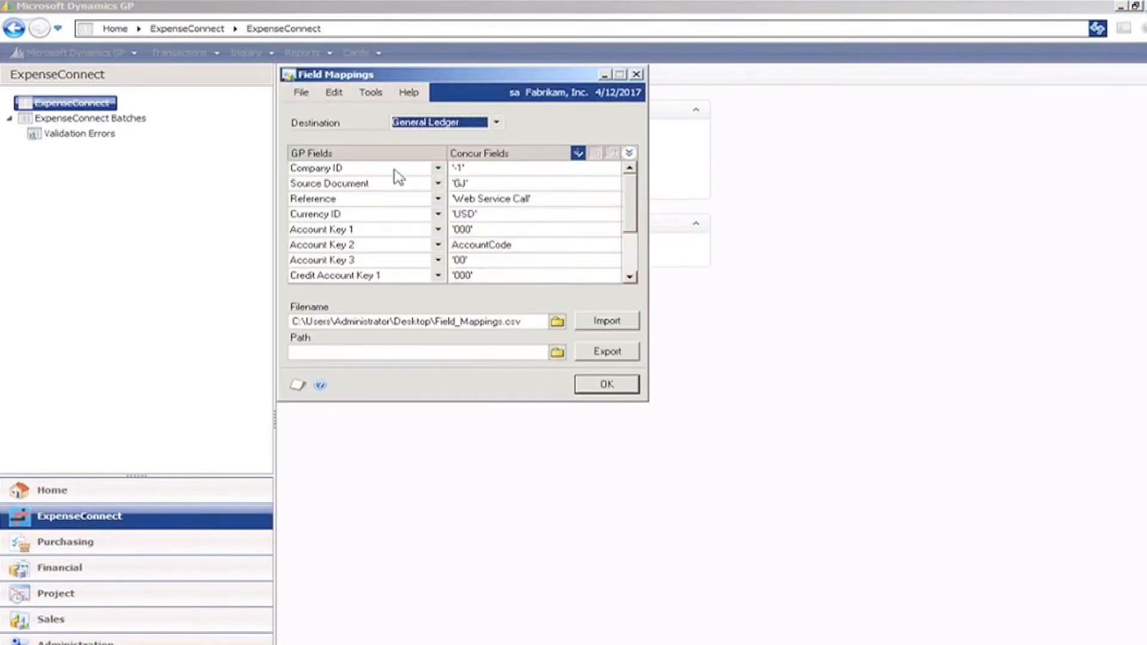
mouse_move(633, 242)
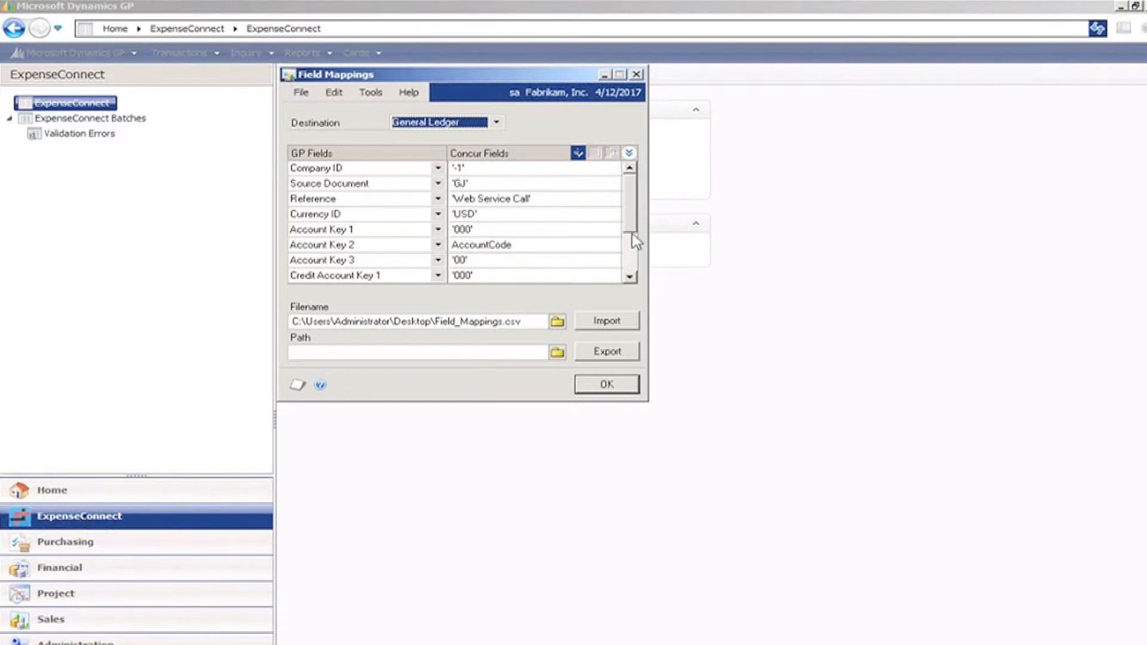
- Scroll to Amount, Description and Exchange Date mappings, then close Field Mappings
scroll(down, 3)
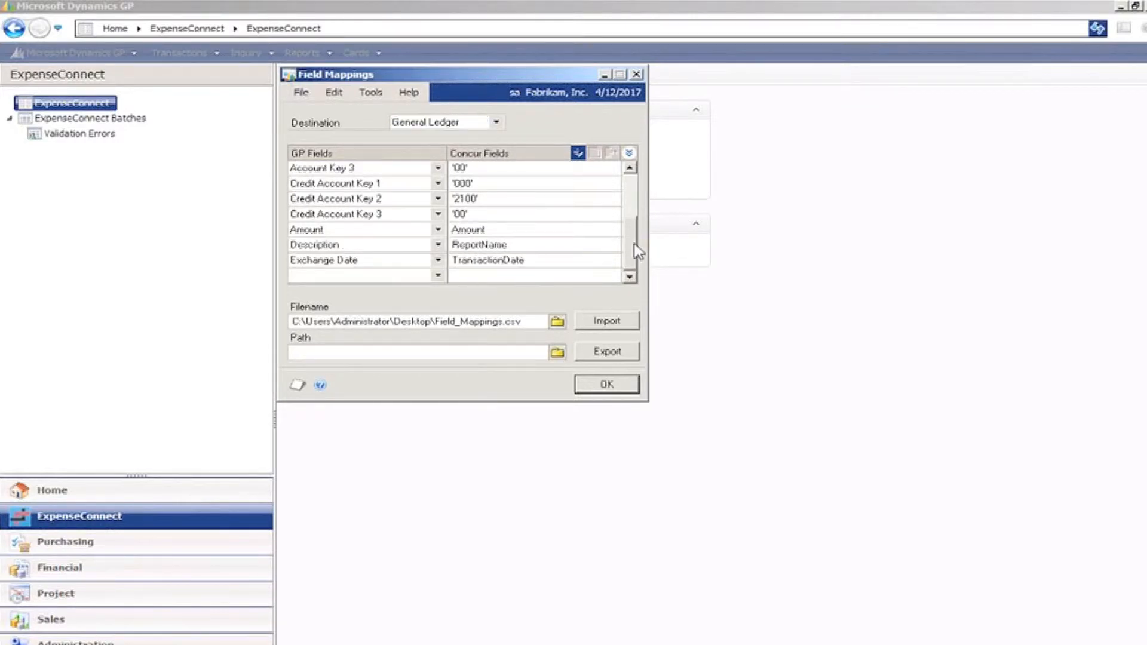
mouse_move(645, 118)
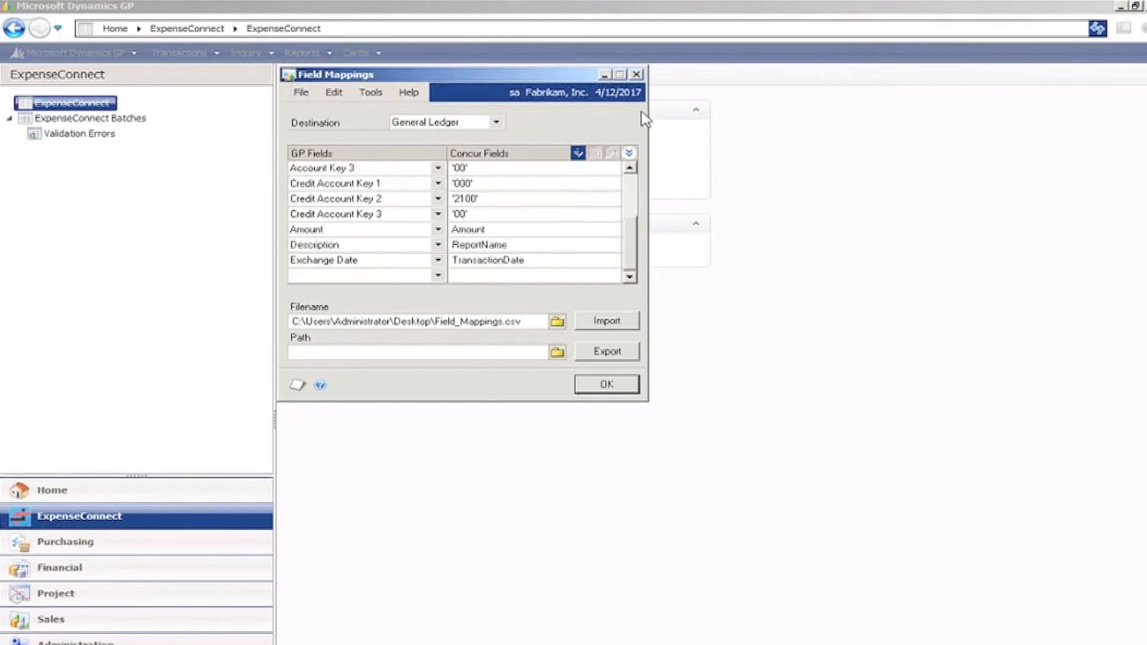
click(605, 384)
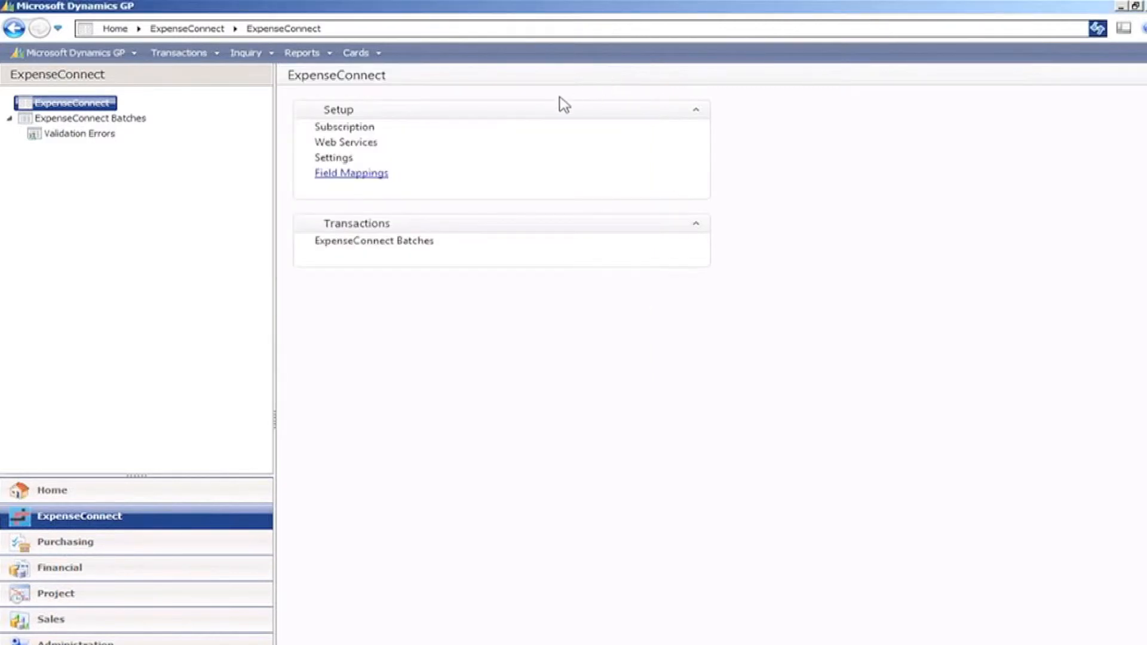
mouse_move(374, 241)
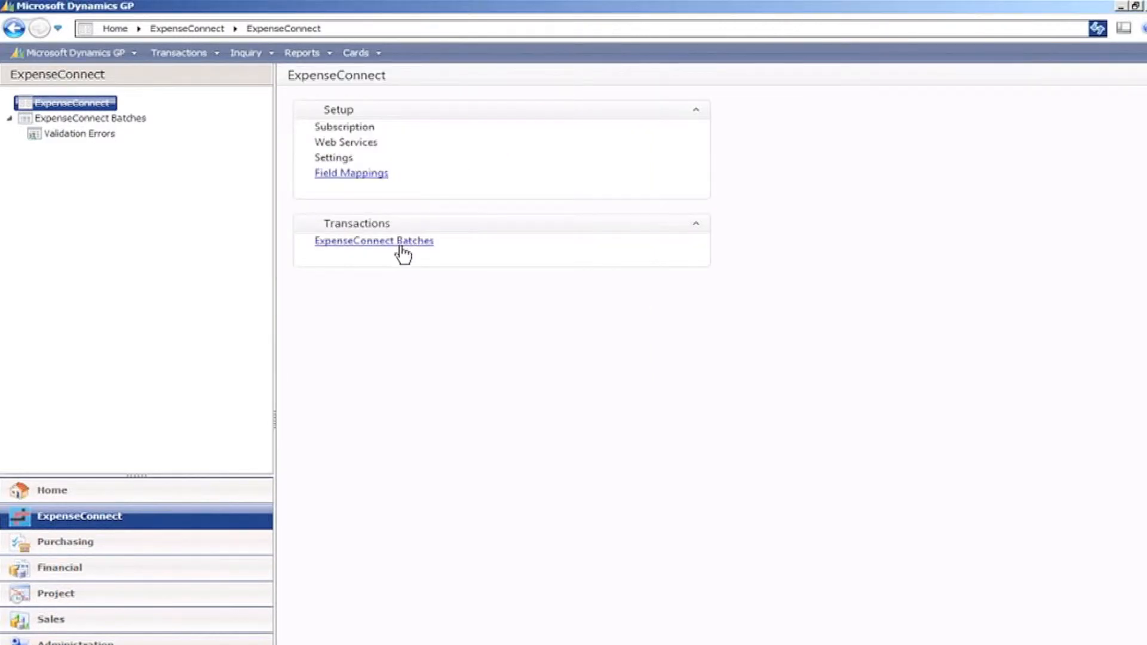
- Create a new ExpenseConnect batch and process it to import the four Concur reports
click(374, 241)
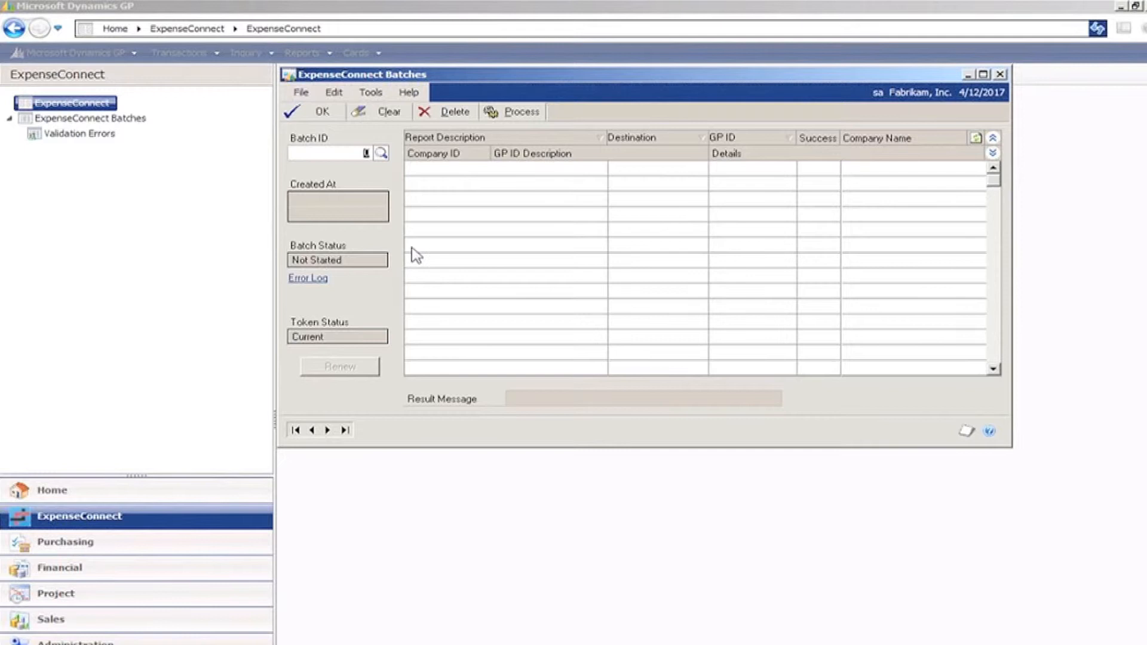
click(519, 111)
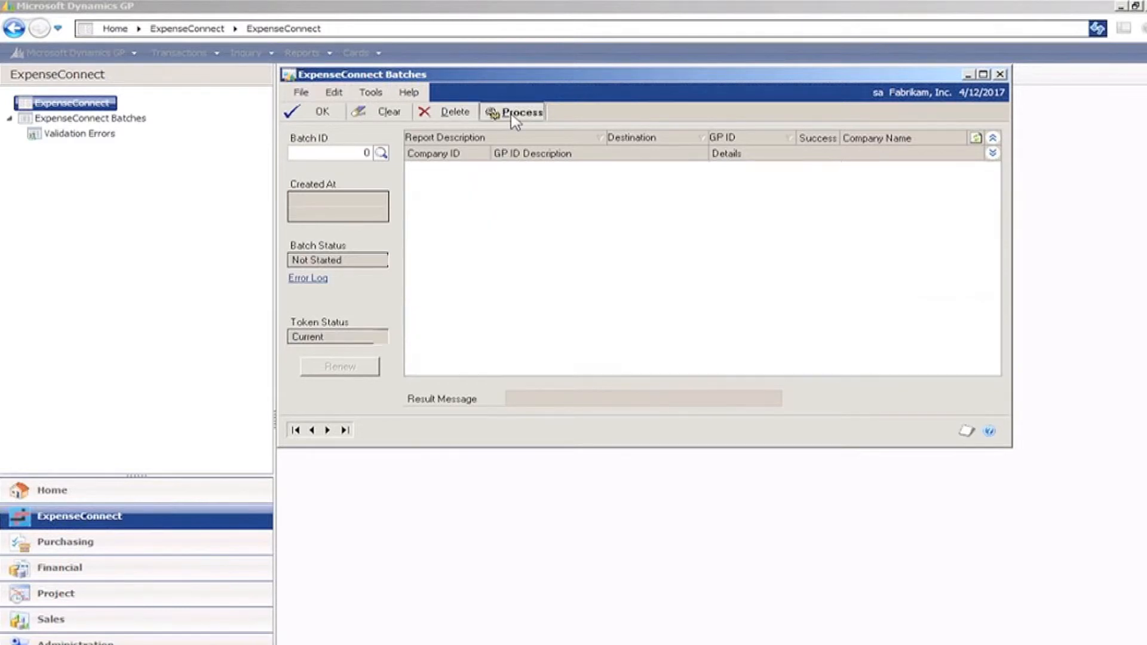
click(520, 112)
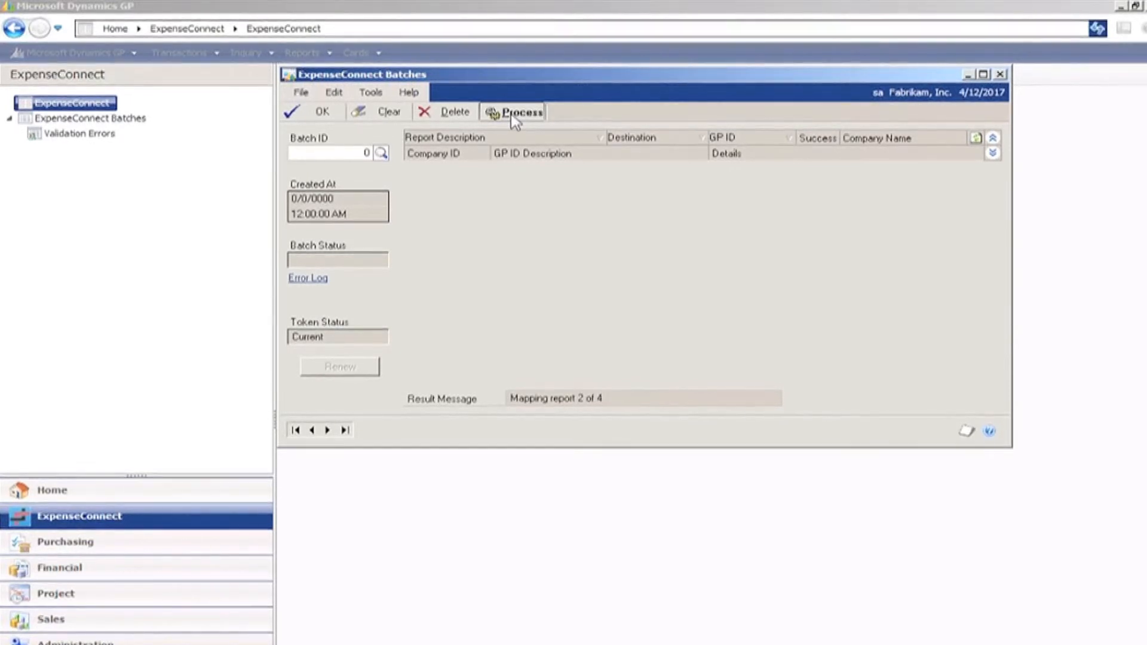
click(518, 112)
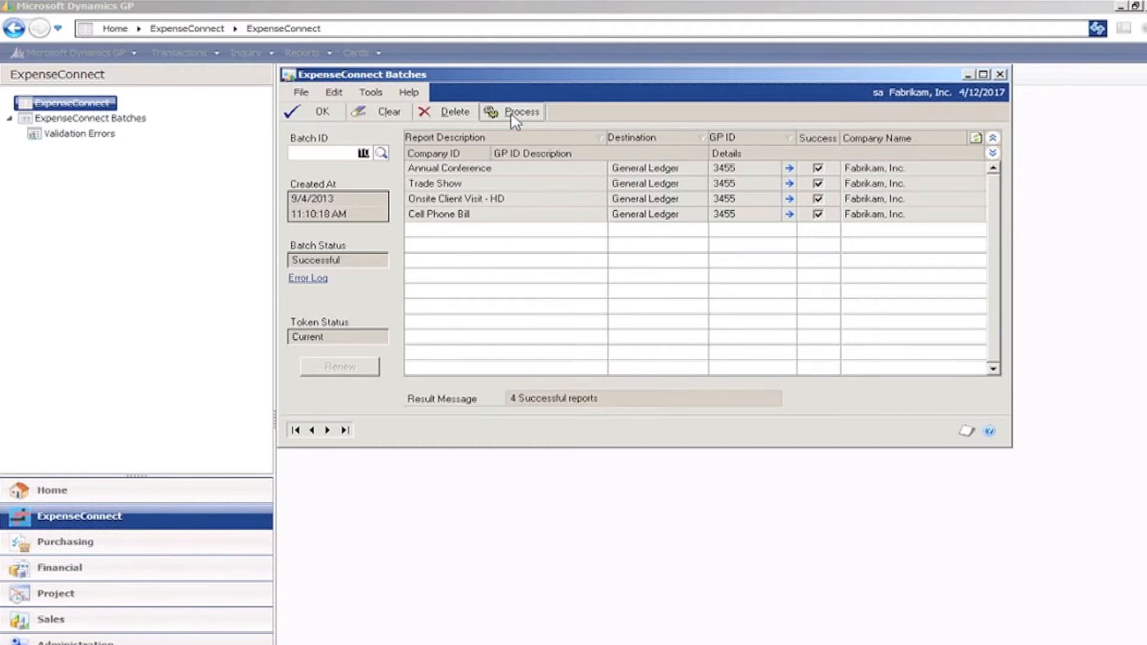
mouse_move(790, 172)
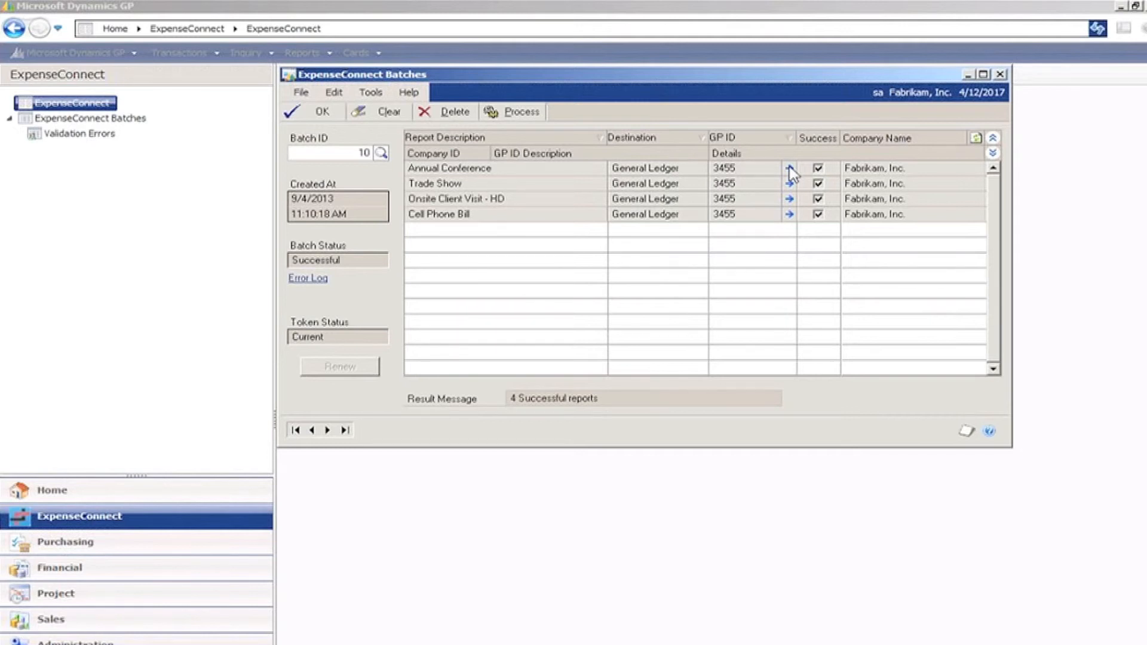
- View Annual Conference's journal entry 3455, balanced at $952.50 and unposted, then close it
click(789, 169)
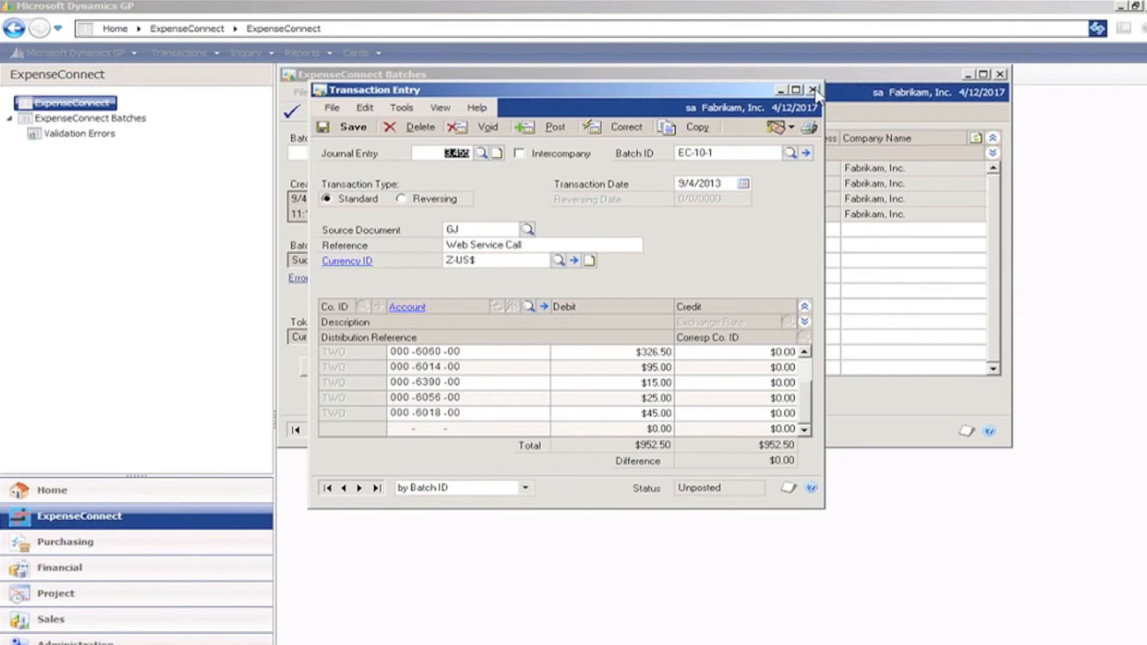
click(814, 89)
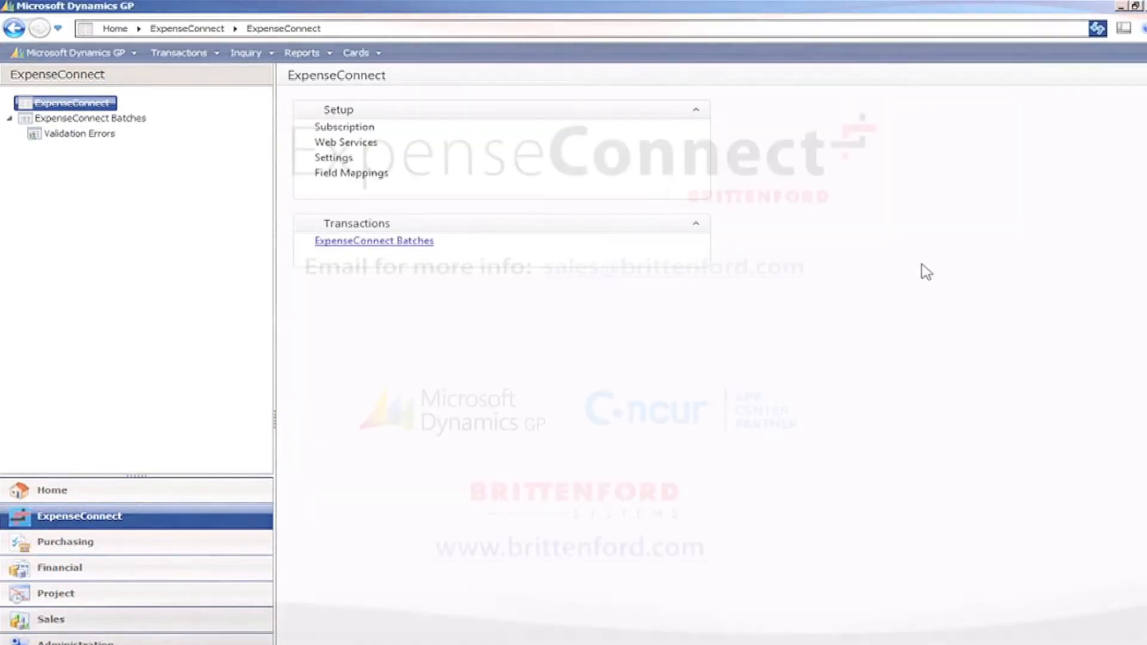